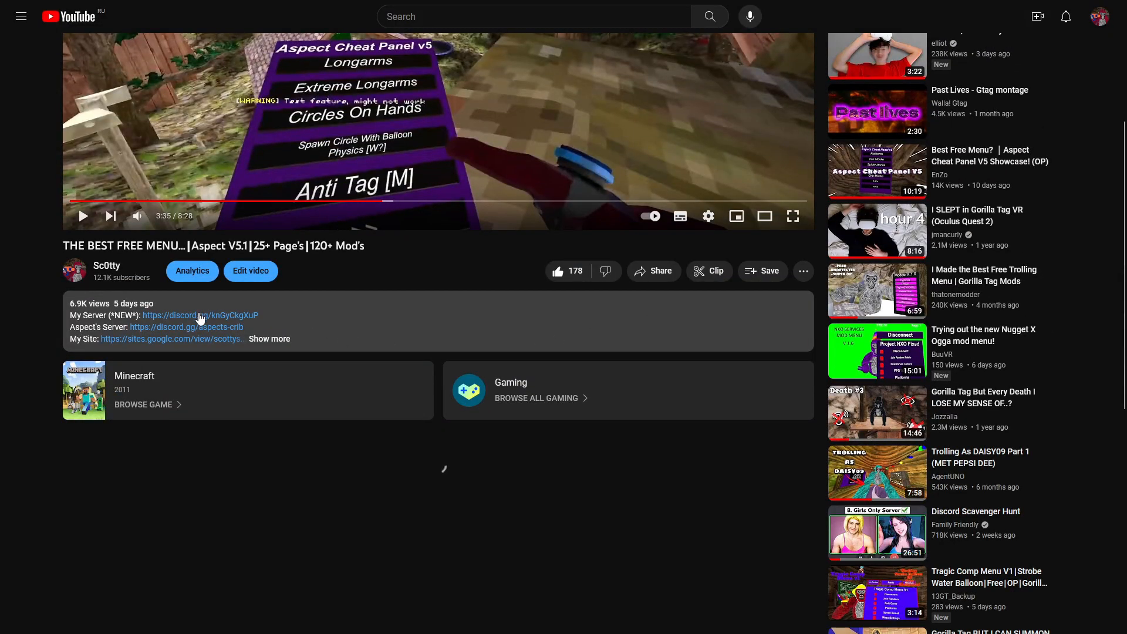
Step: Join the creator's Discord server and follow the Monke Mod Manager GitHub link from #monke-mod-manager
left_click(200, 315)
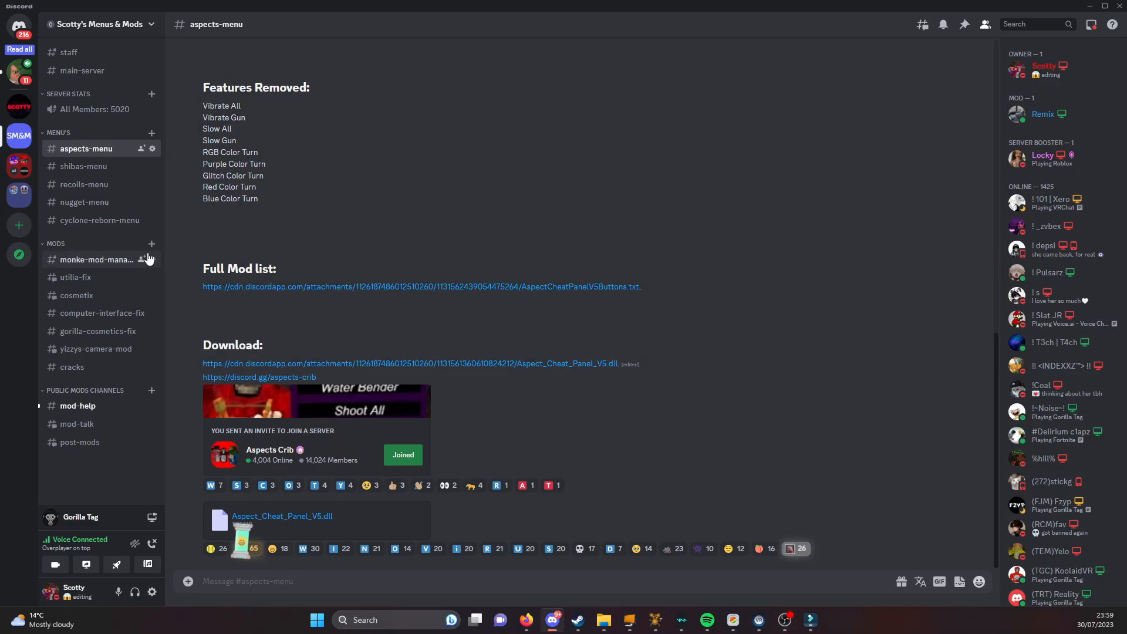
left_click(96, 259)
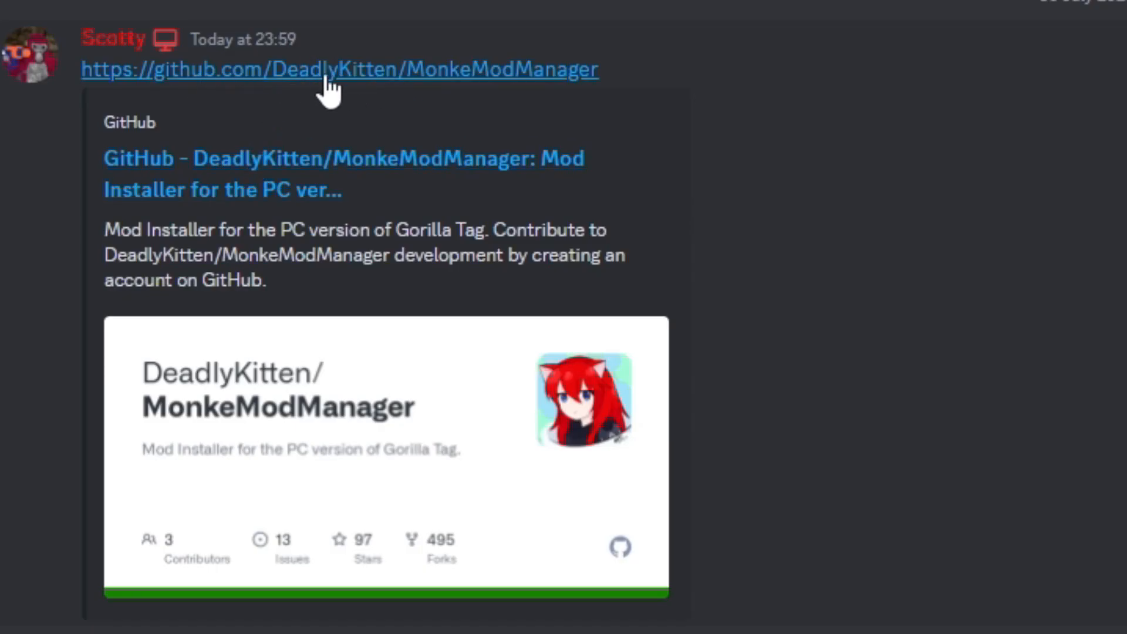
left_click(338, 69)
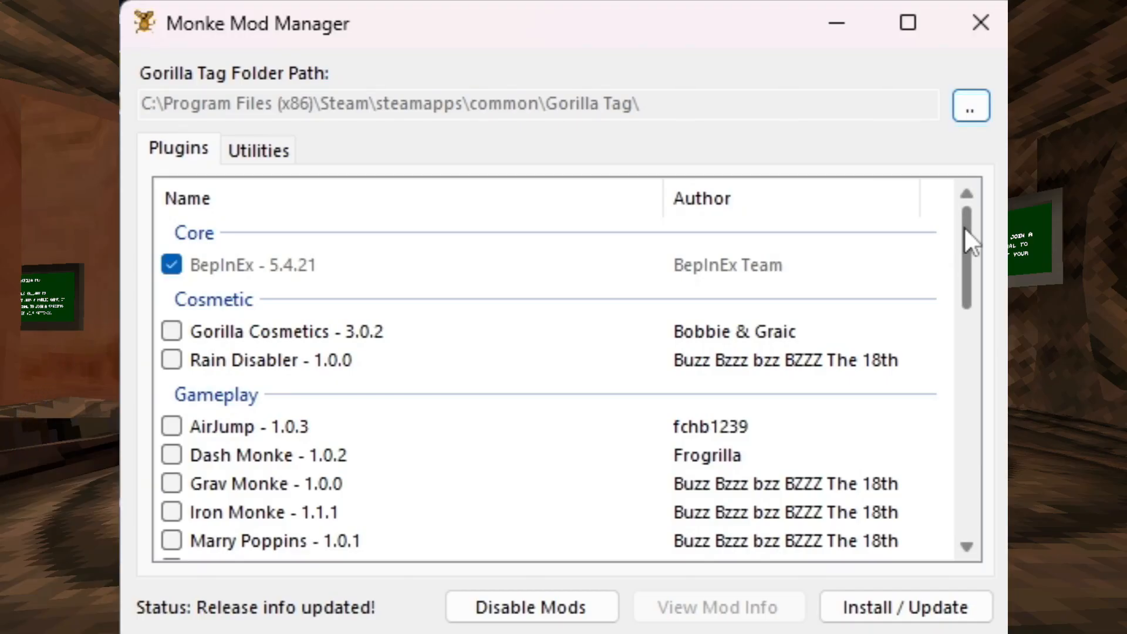
Step: Download the ComputerInterface.zip attachment, continuing past the dangerous-download warning
scroll("down", 3)
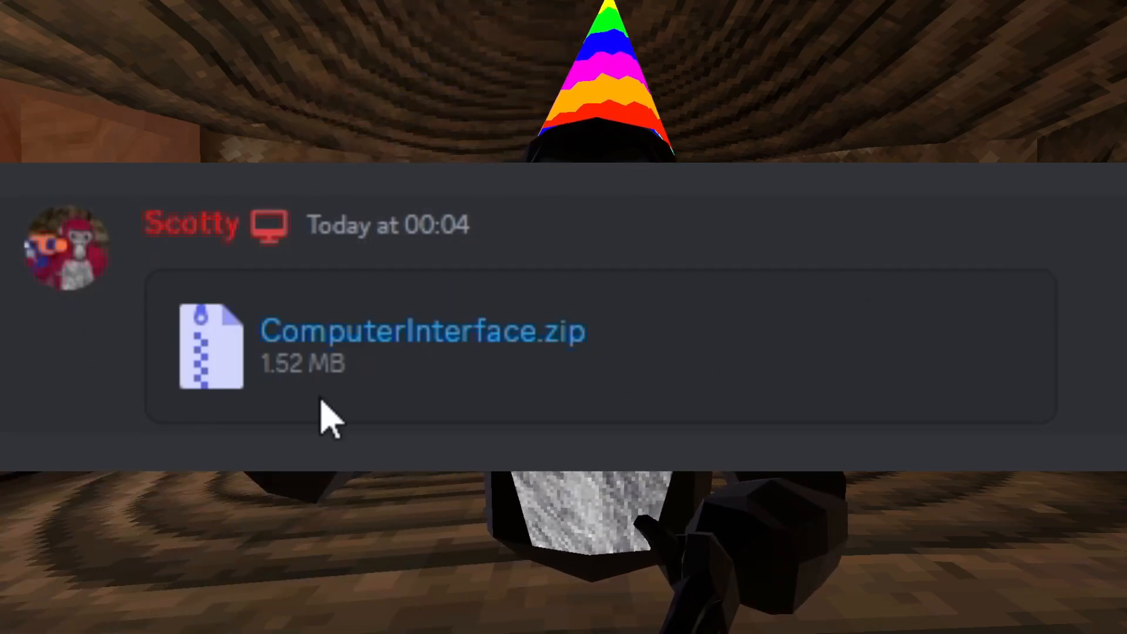
left_click(423, 332)
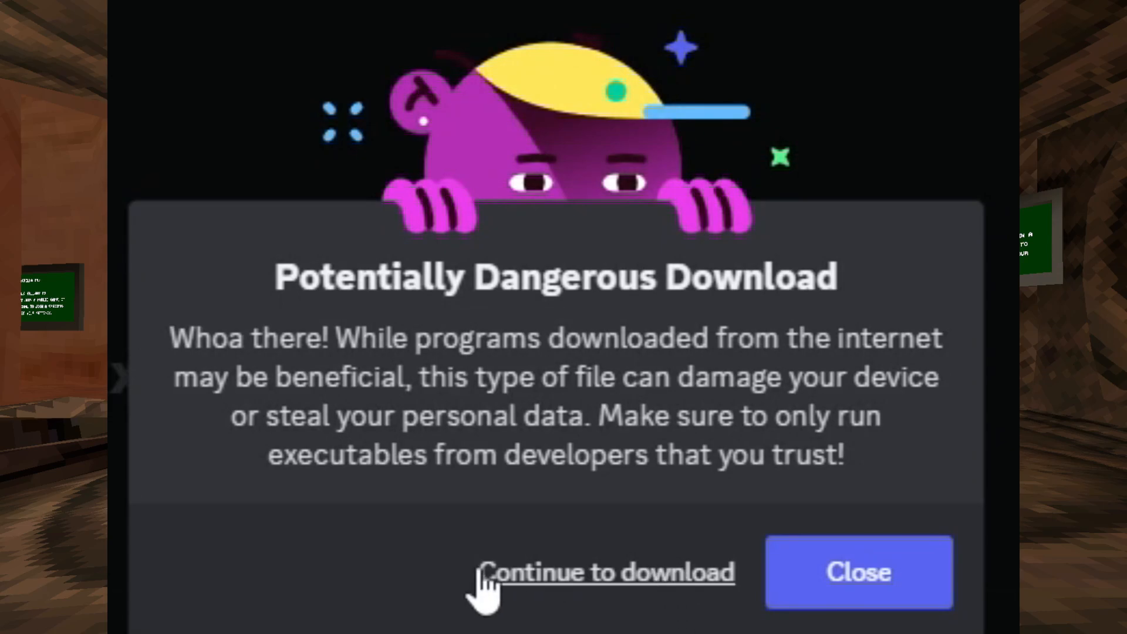
left_click(609, 571)
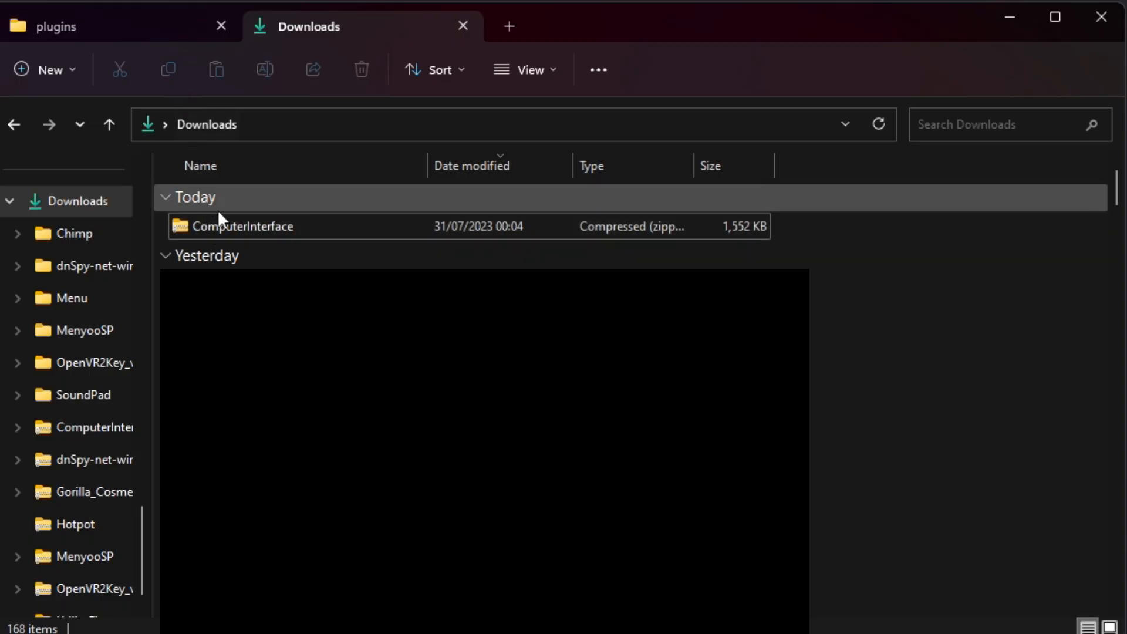
Step: Move ComputerInterface.zip from Downloads into Gorilla Tag\BepInEx\plugins
left_click(254, 226)
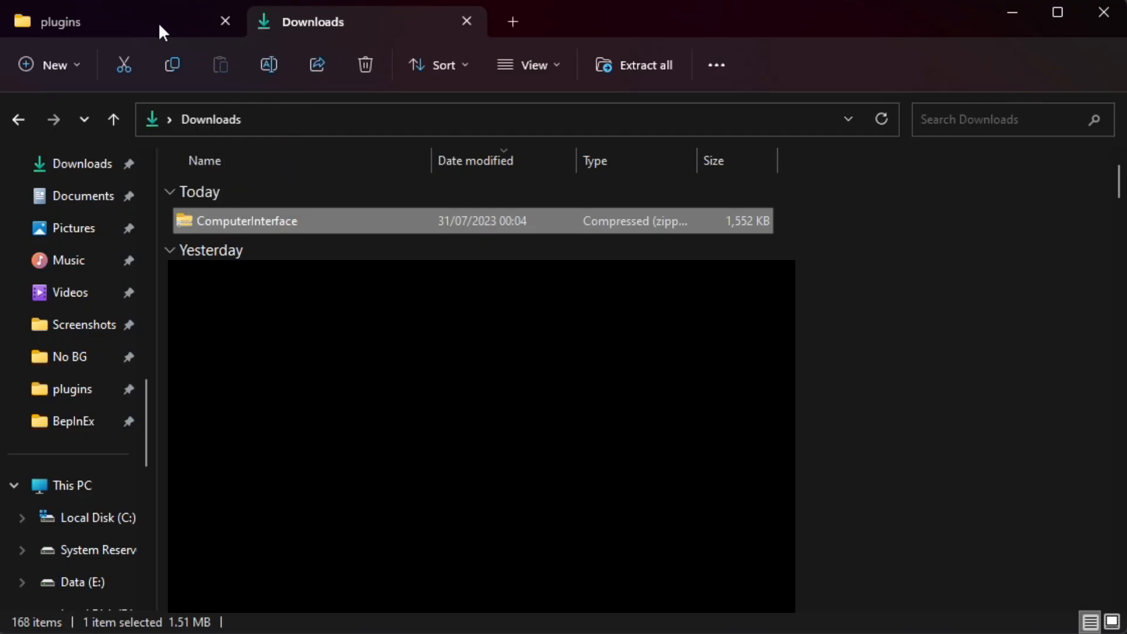
right_click(254, 474)
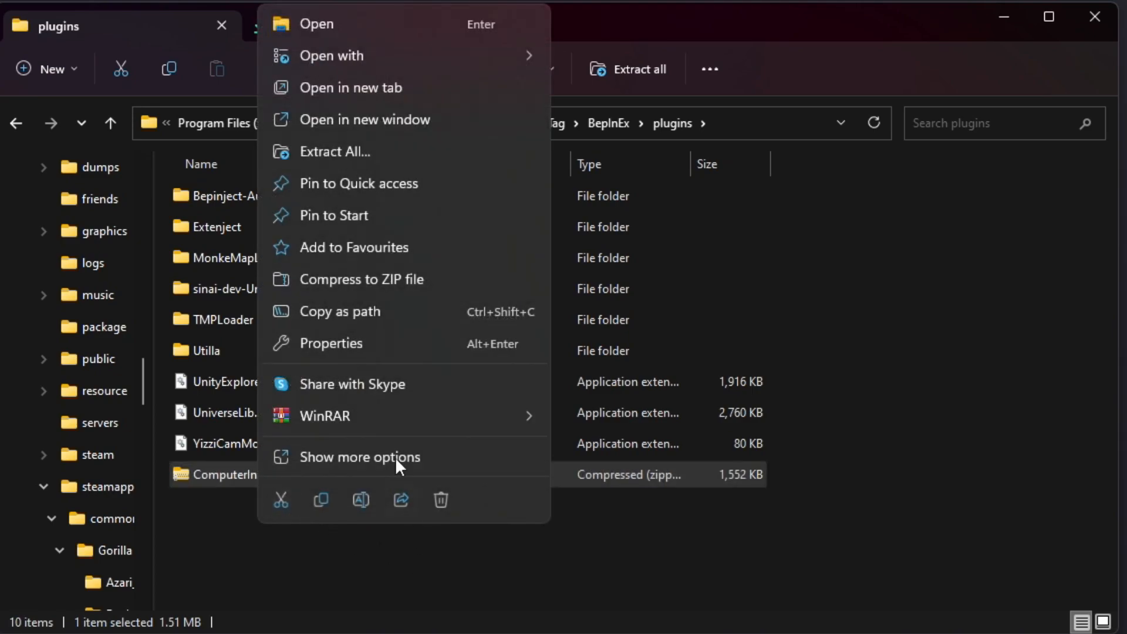